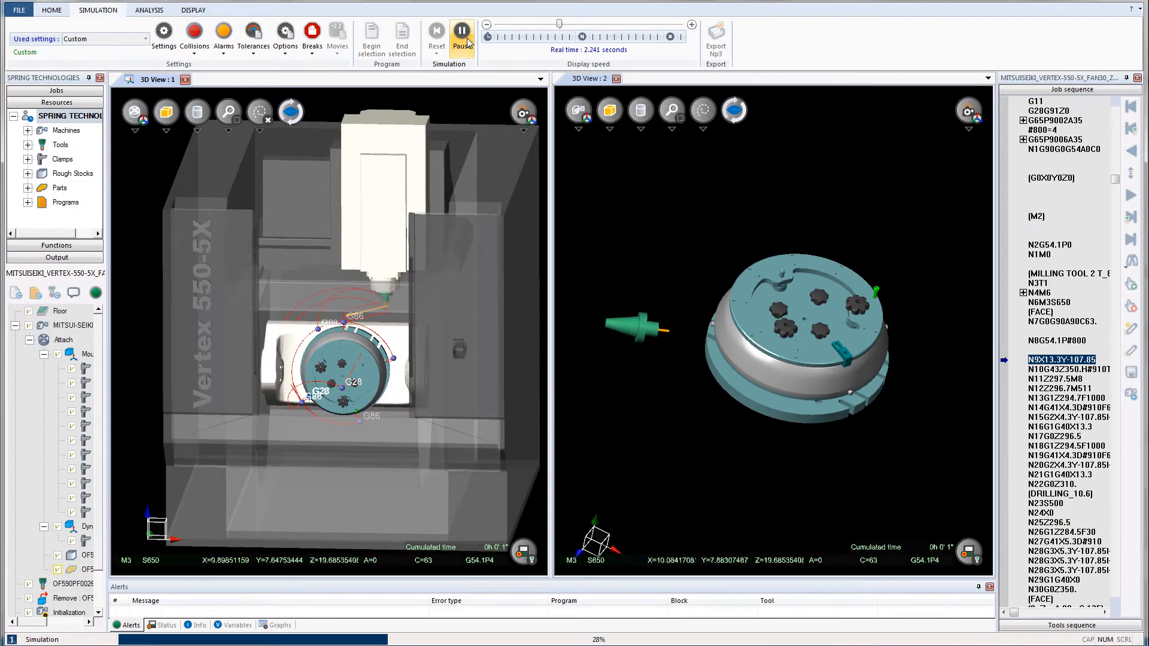
Play the fixture program into the third face at C-135 and adjust the Display speed slider.
click(461, 30)
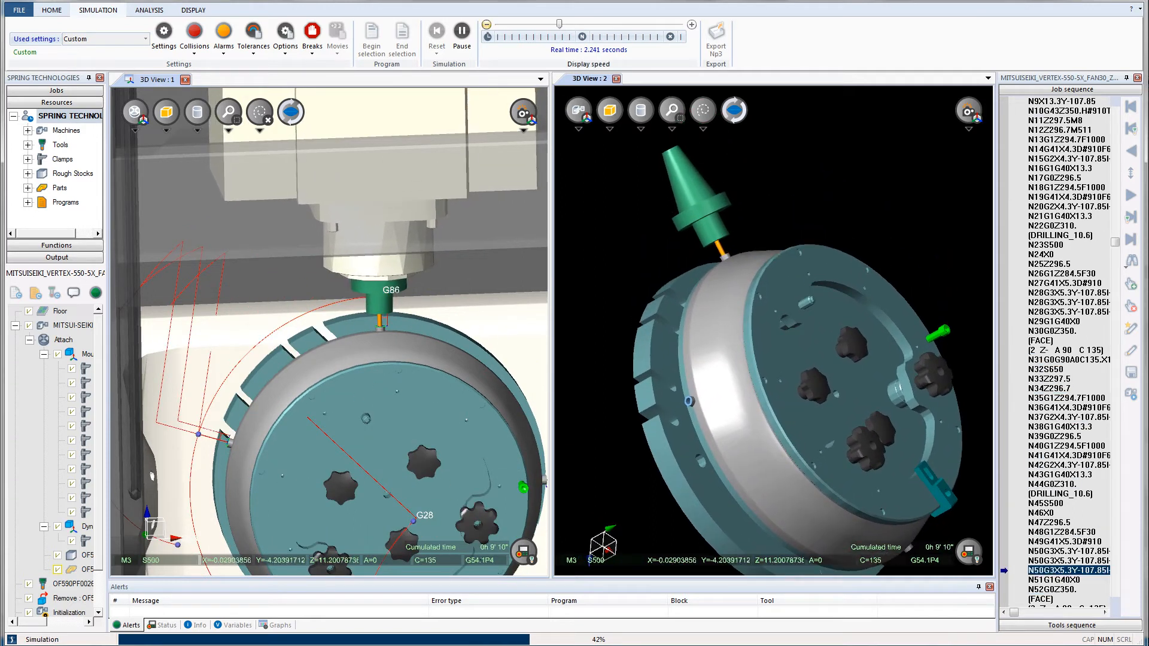
drag(561, 24, 575, 24)
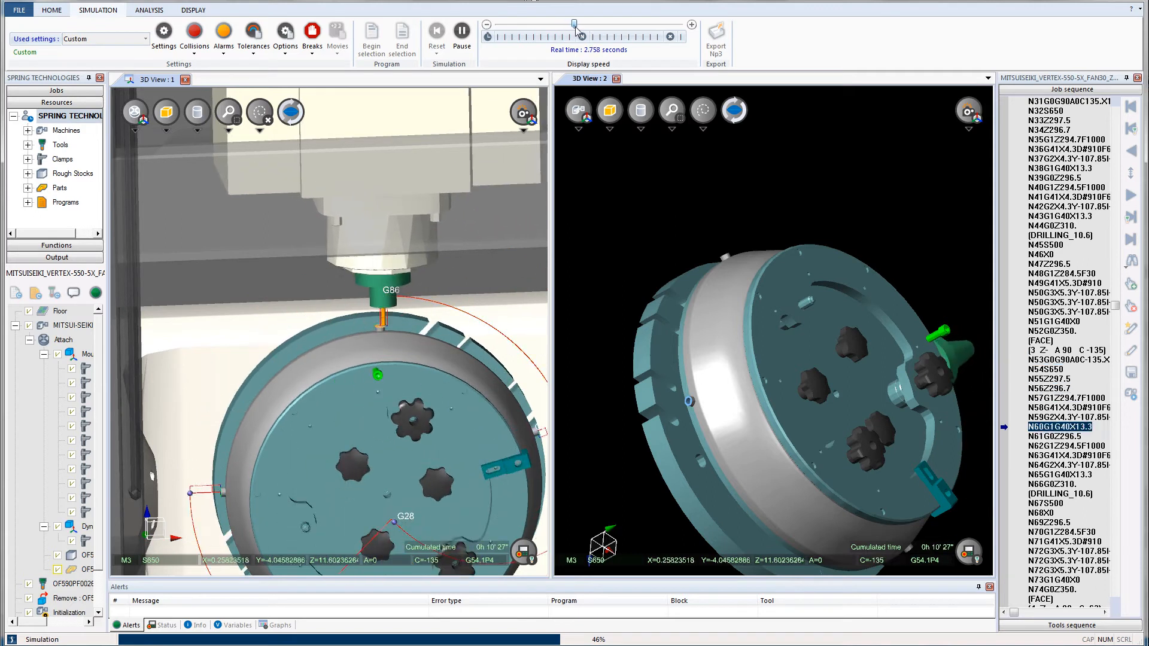